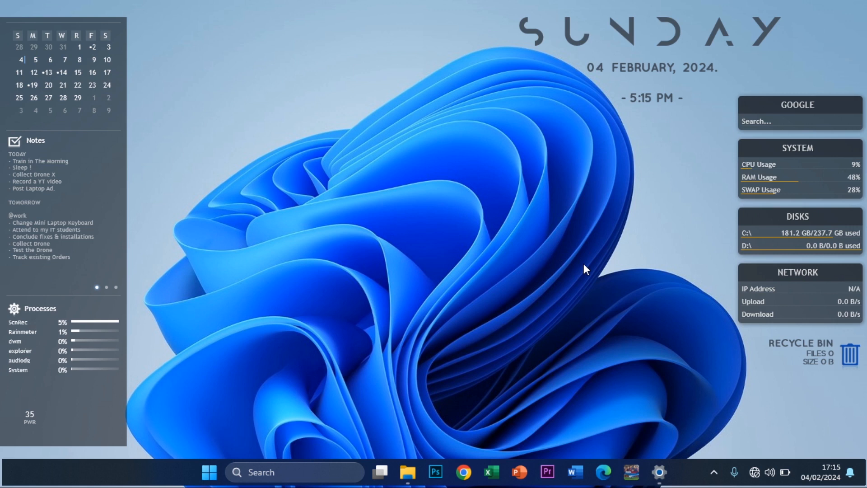
mouse_move(689, 477)
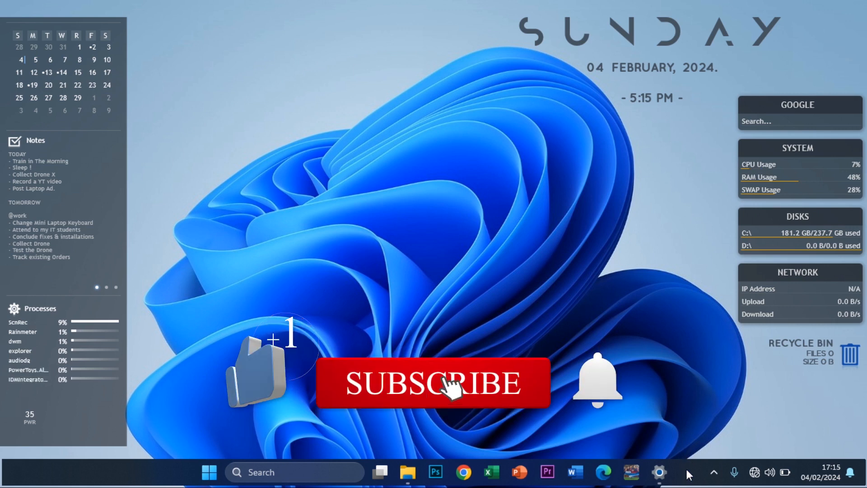
- Search Windows for 'event Viewer' and launch the Event Viewer app from the best match
left_click(451, 387)
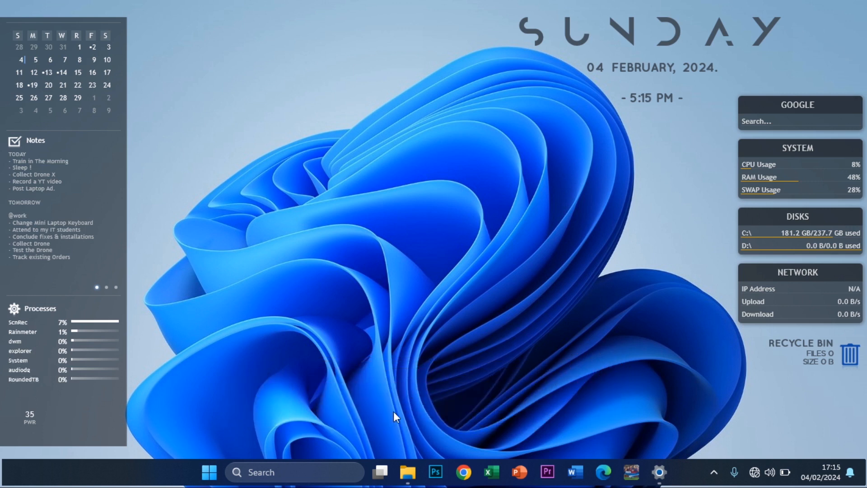
mouse_move(340, 457)
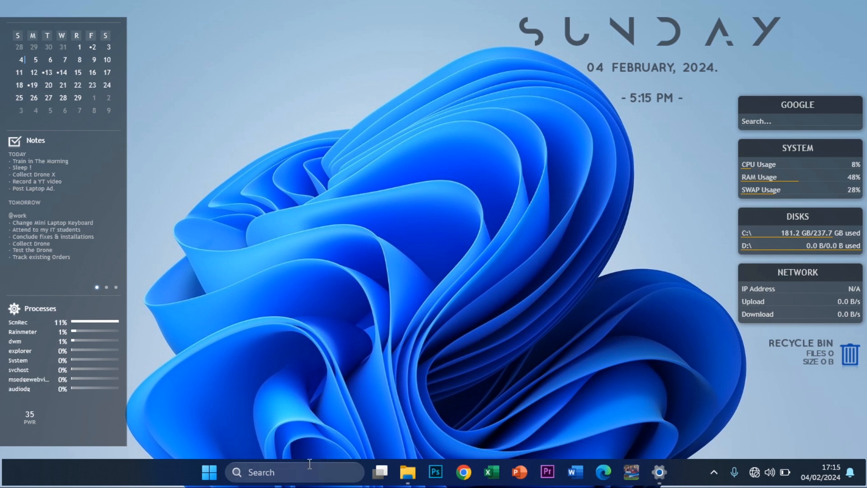
mouse_move(288, 471)
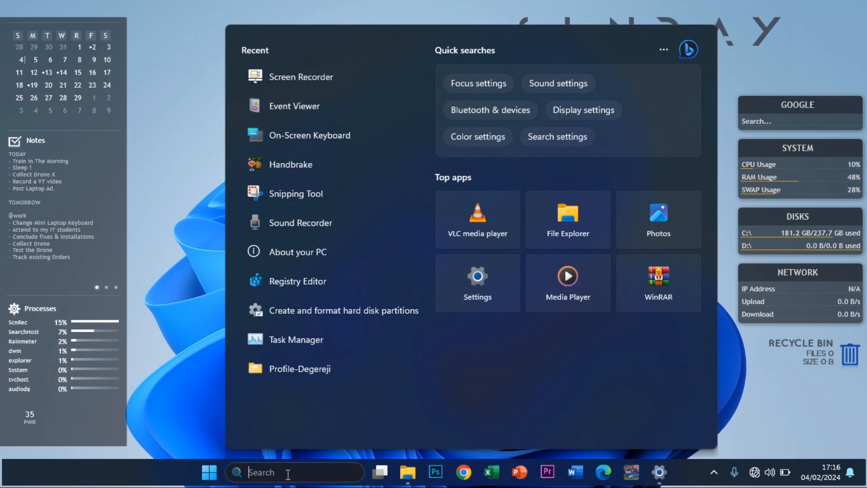
type("event Viewer")
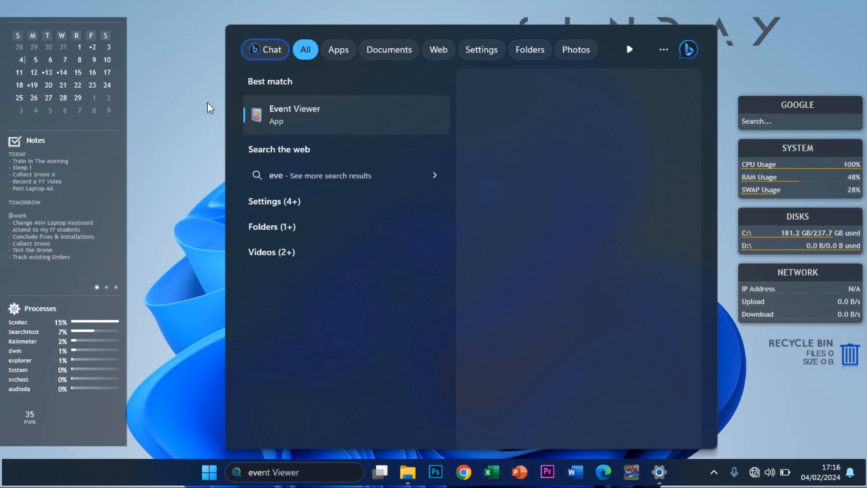
left_click(294, 115)
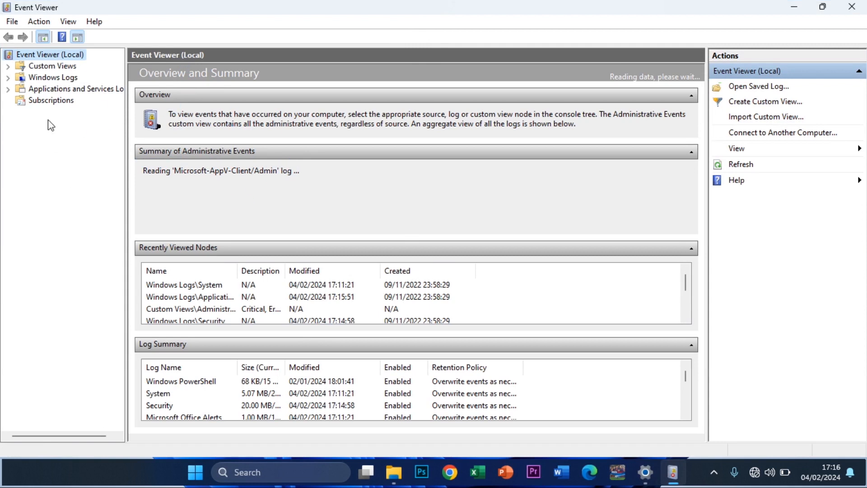
mouse_move(211, 78)
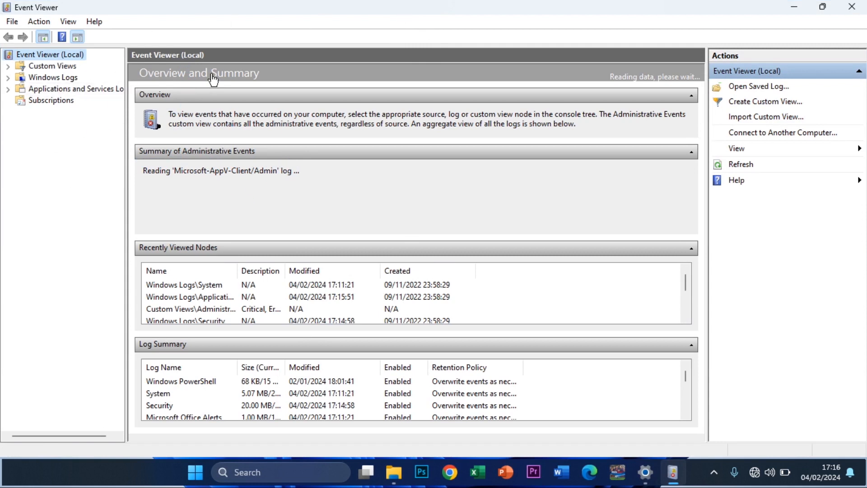
- Expand the Windows Logs group in the console tree and select the System log
left_click(9, 77)
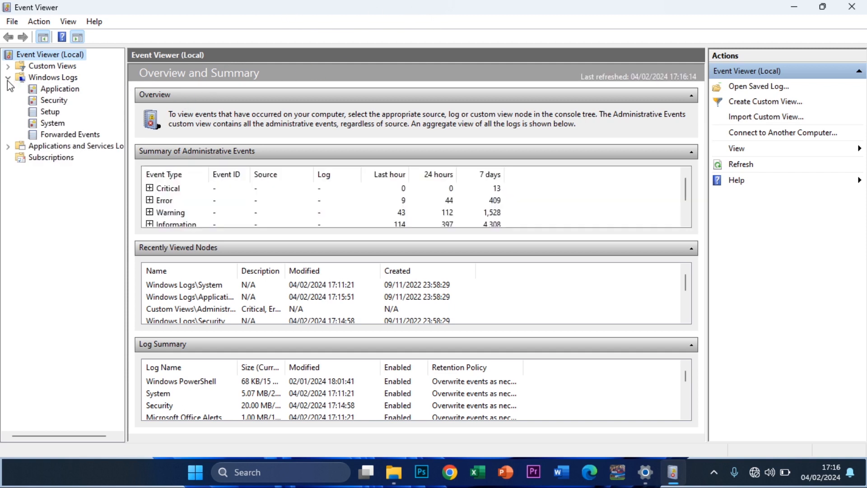
left_click(7, 78)
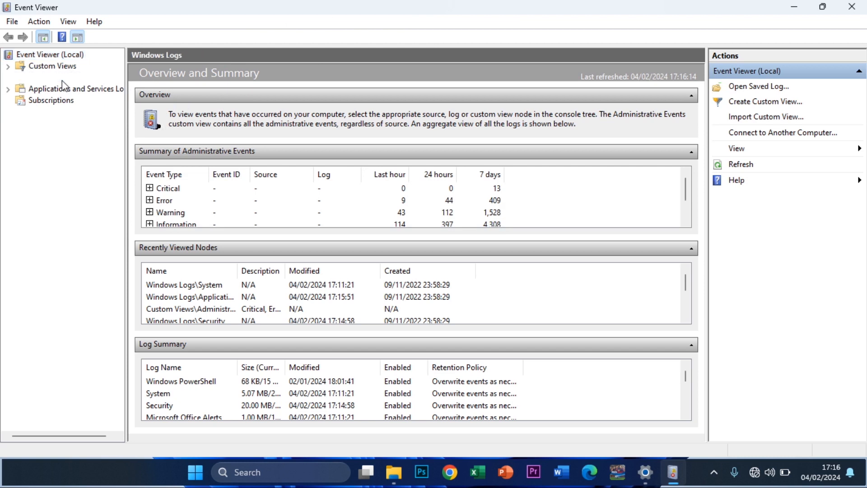
left_click(53, 77)
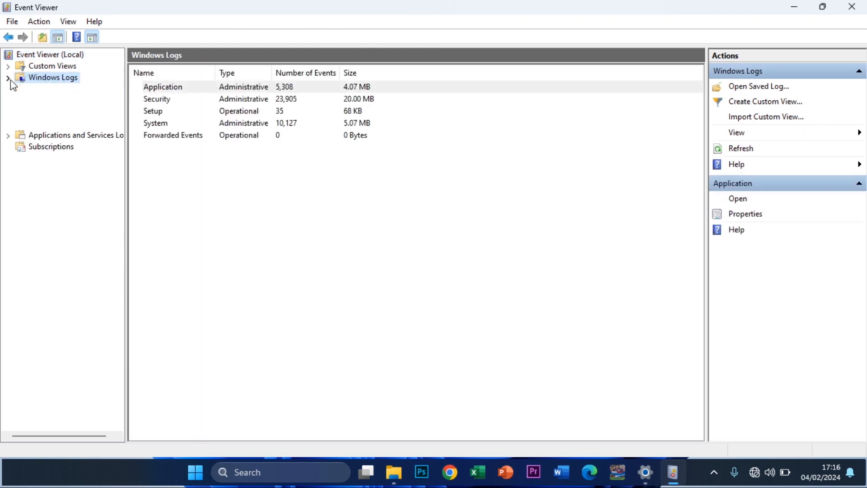
left_click(8, 78)
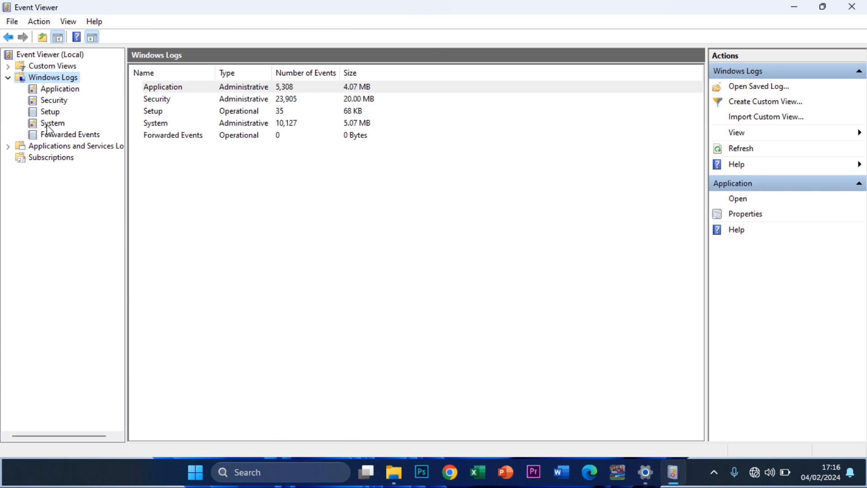
left_click(53, 122)
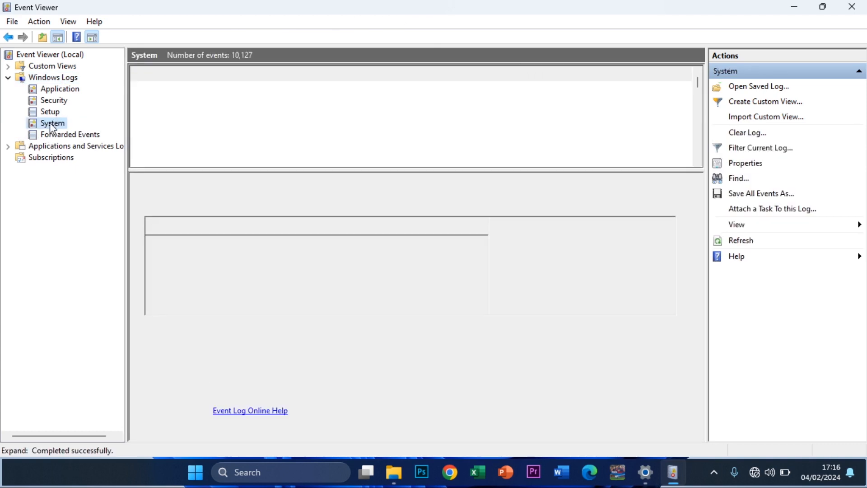
left_click(52, 123)
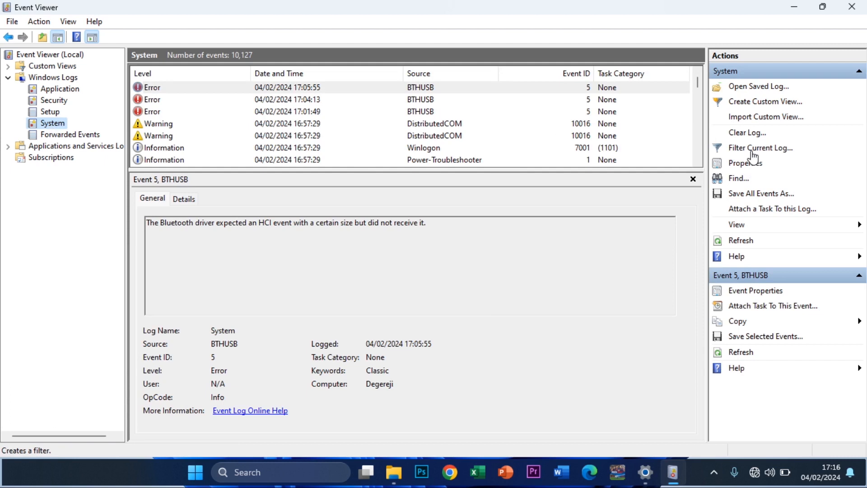
- Start Filter Current Log for the System log from the Actions pane
left_click(760, 148)
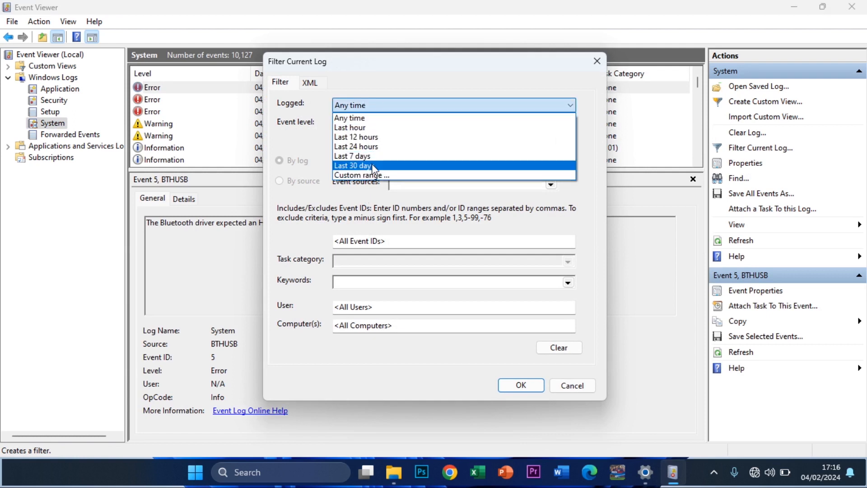
mouse_move(375, 127)
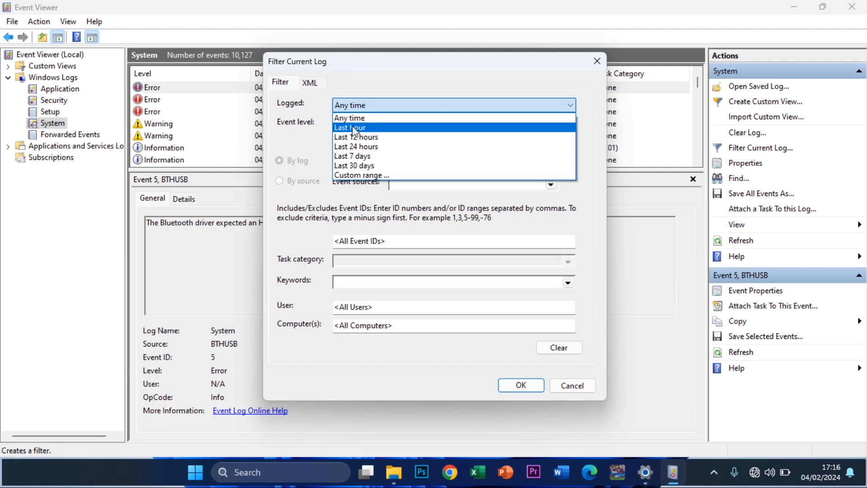
- Set the filter's Logged time range to Last hour, keeping it after reviewing the choices
left_click(350, 127)
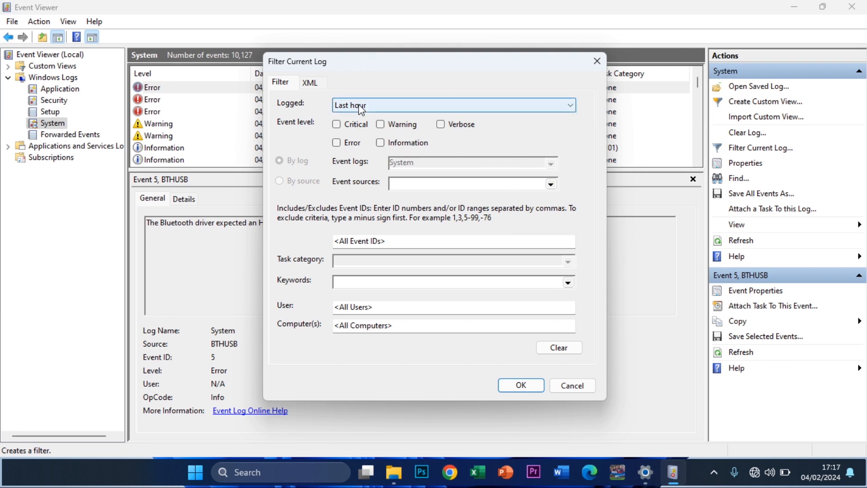
left_click(567, 104)
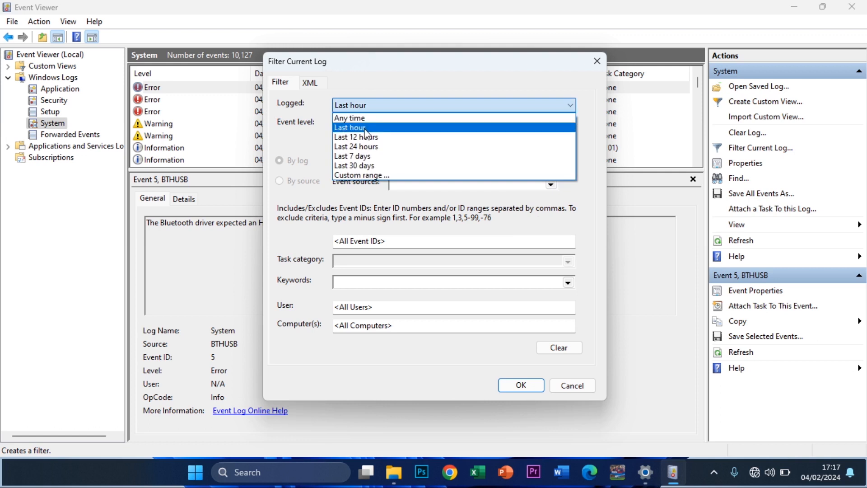
mouse_move(361, 151)
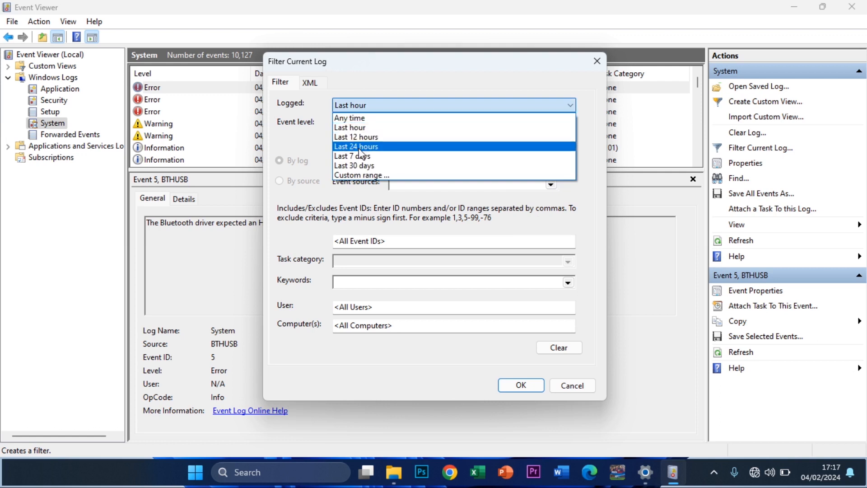
mouse_move(349, 117)
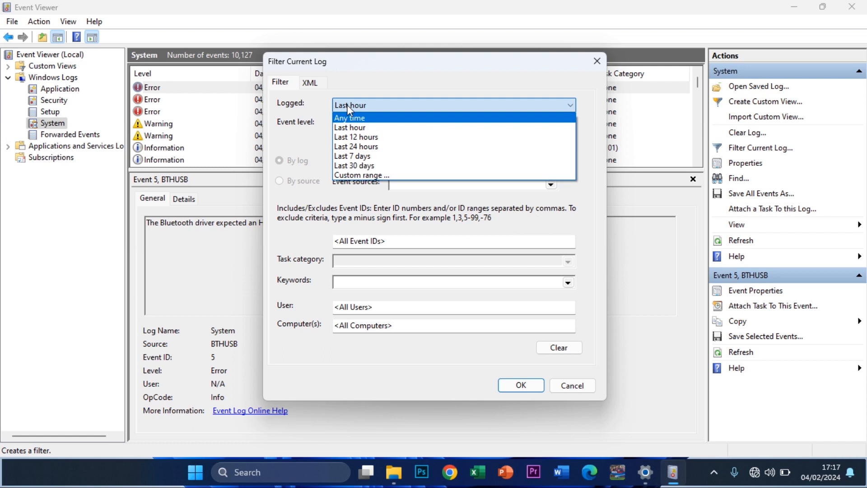
left_click(350, 129)
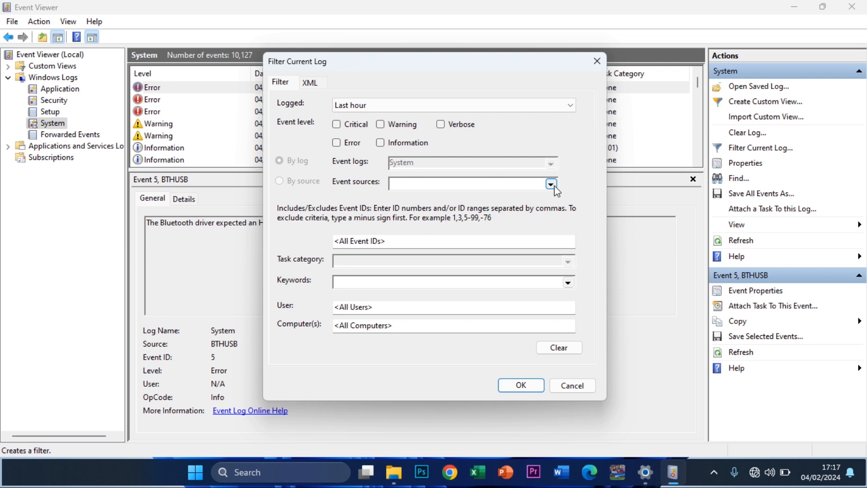
- Choose Power-Troubleshooter as the event source and apply the last-hour filter
left_click(551, 184)
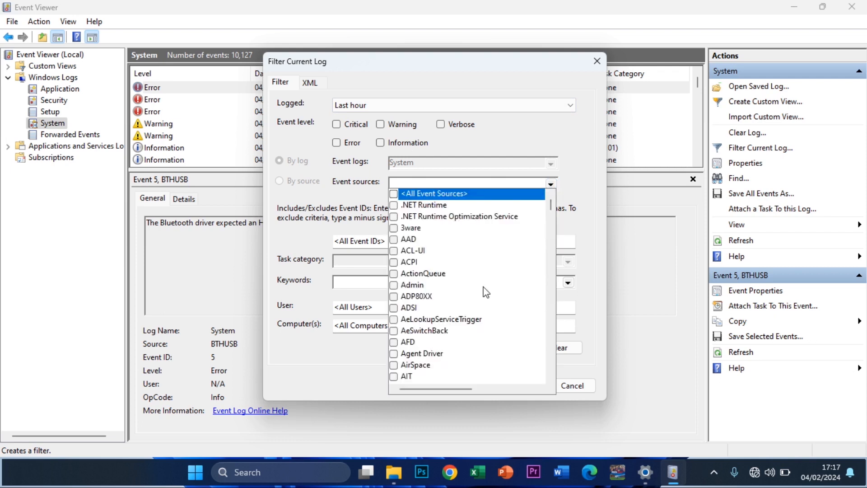
scroll("down", 3)
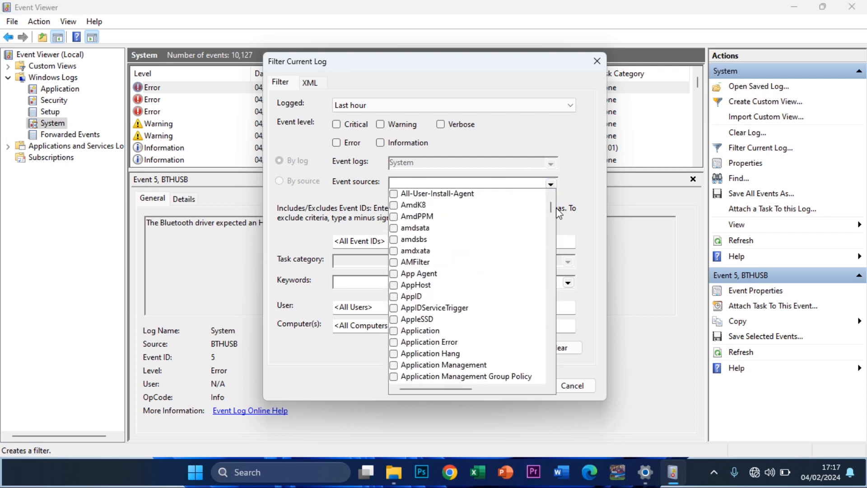
scroll("down", 3)
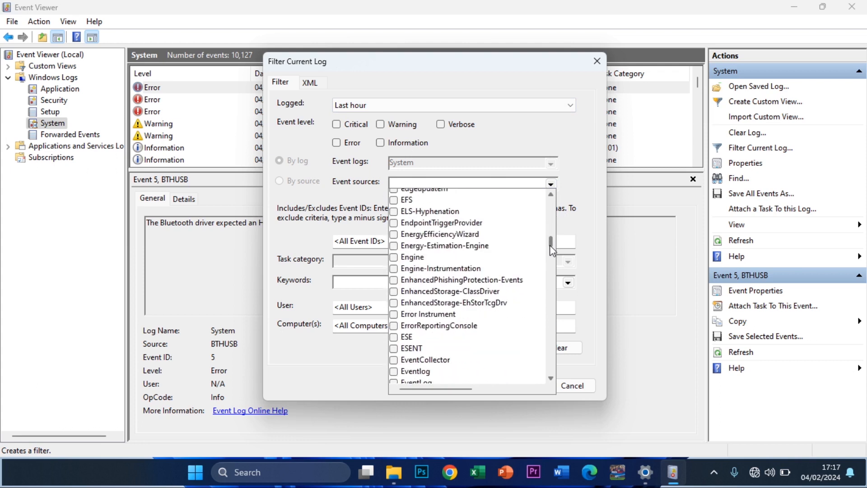
left_click(550, 185)
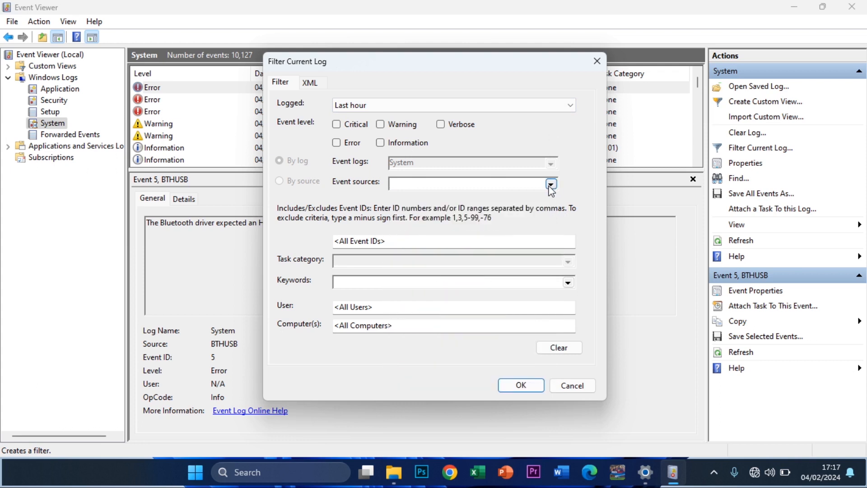
left_click(550, 185)
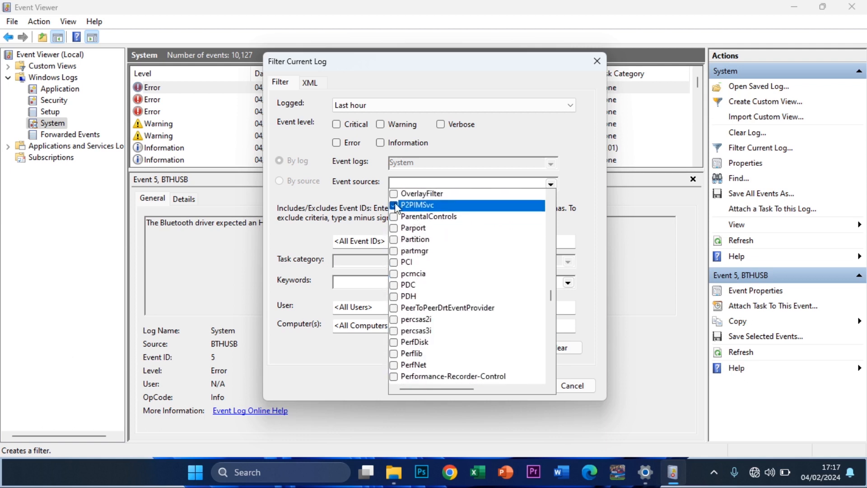
scroll("down", 3)
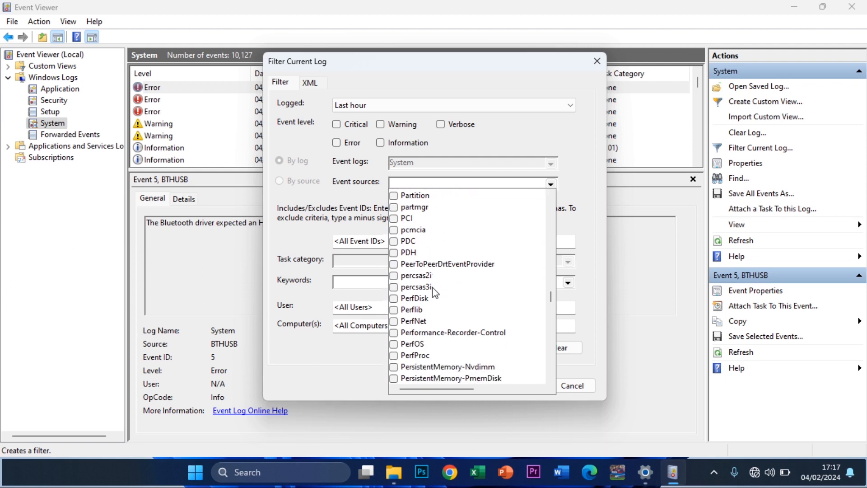
scroll("down", 3)
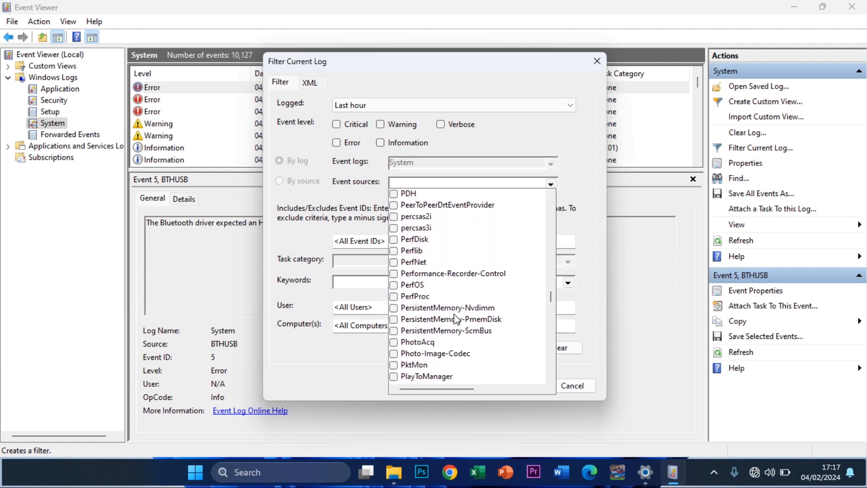
scroll("down", 3)
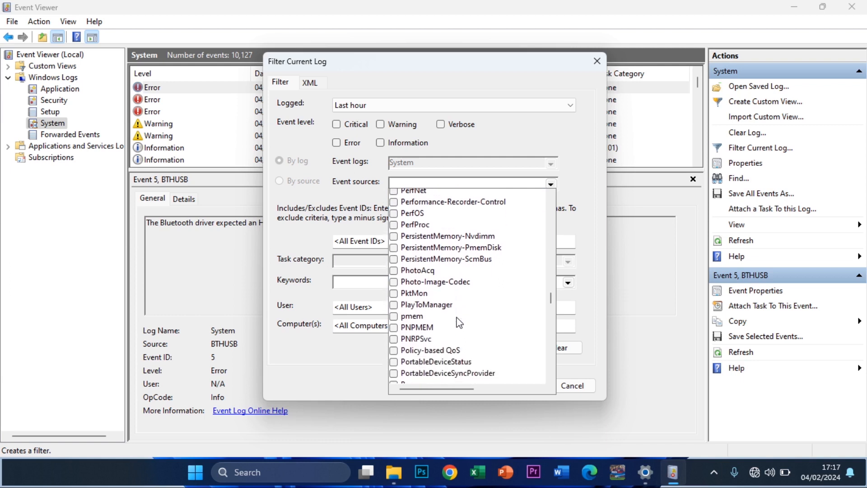
scroll("down", 3)
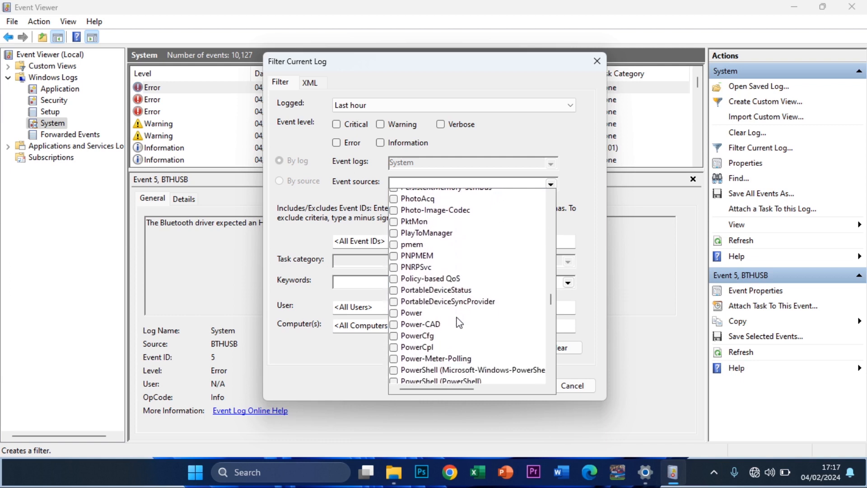
scroll("down", 3)
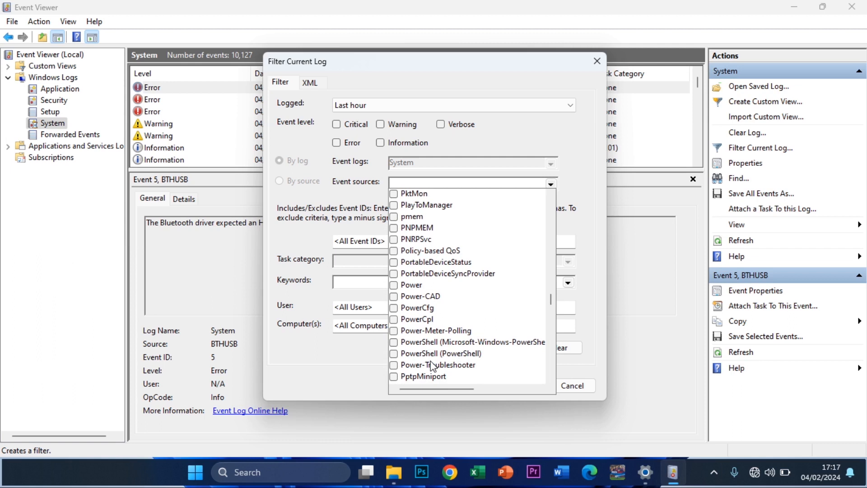
left_click(393, 365)
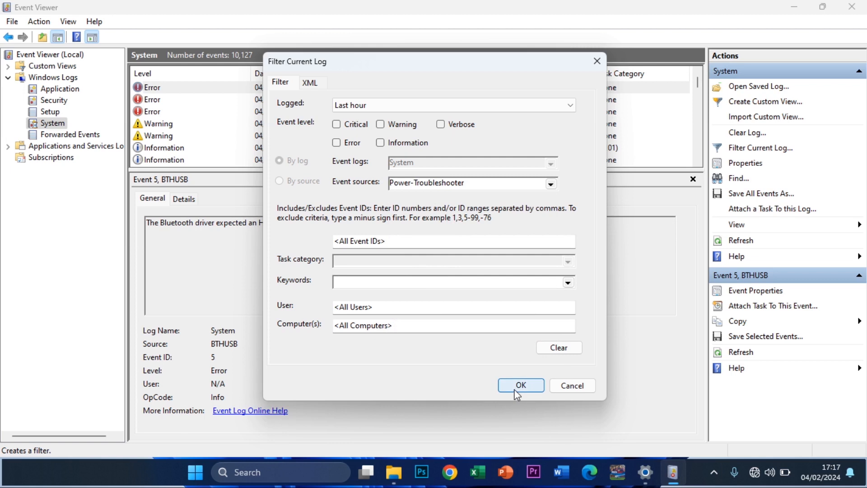
left_click(520, 385)
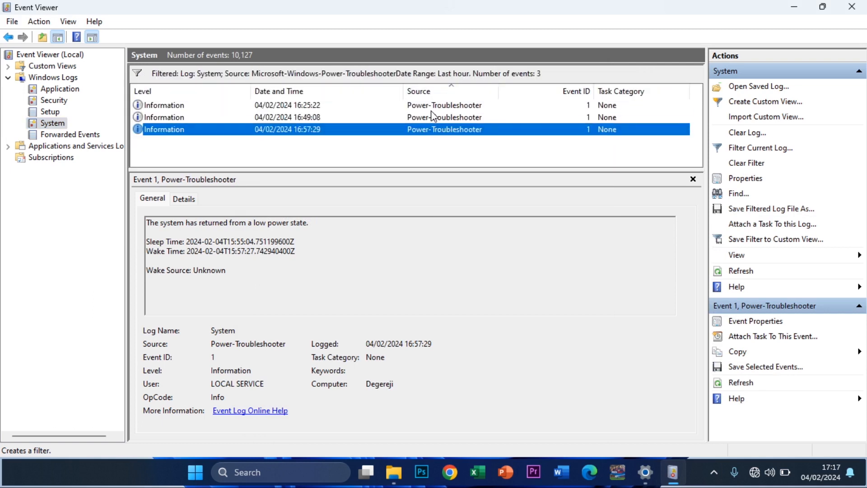
mouse_move(340, 134)
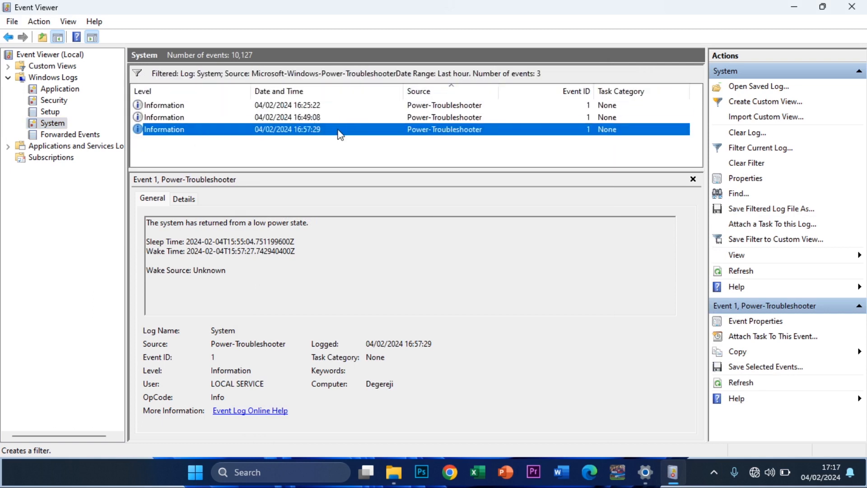
- Sort the filtered events by Date and Time so the newest wake event is first
left_click(277, 90)
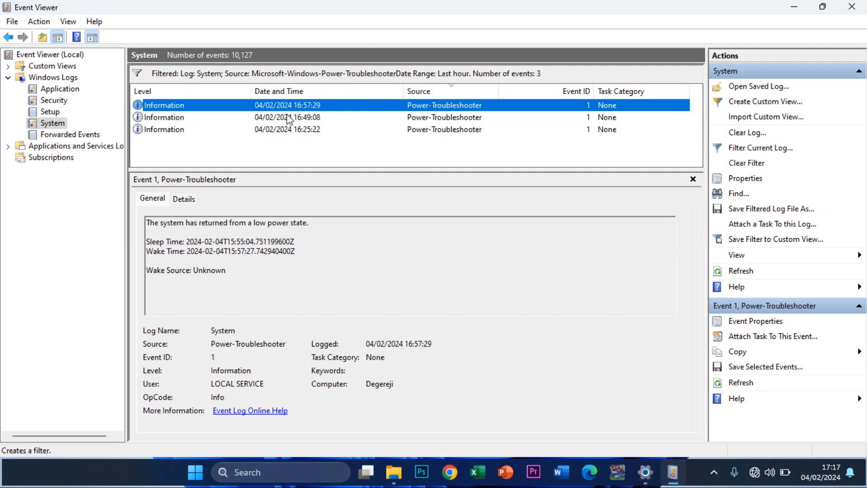
mouse_move(302, 110)
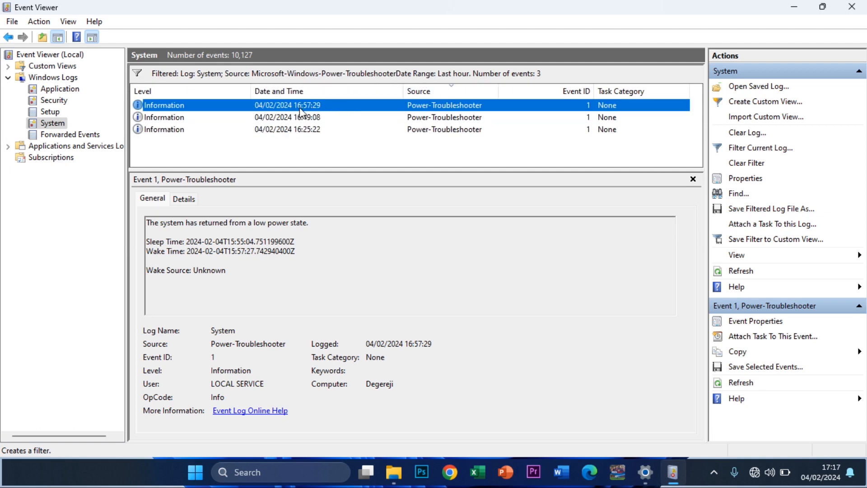
mouse_move(347, 124)
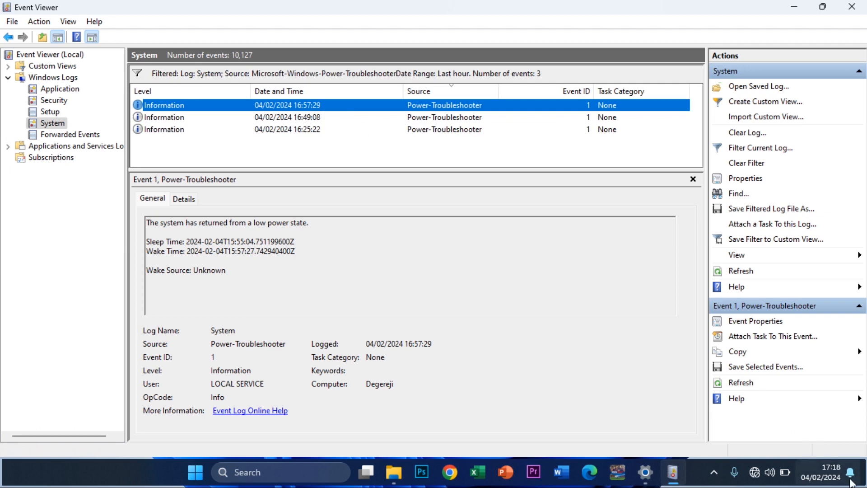
mouse_move(438, 229)
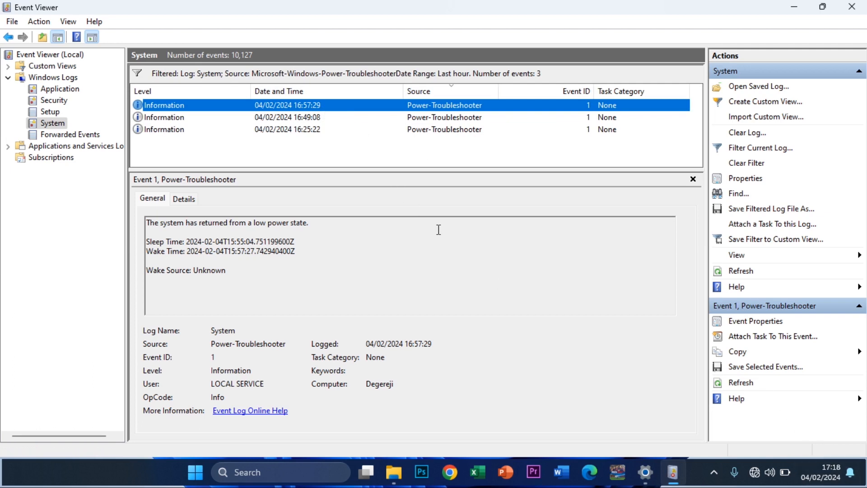
mouse_move(826, 471)
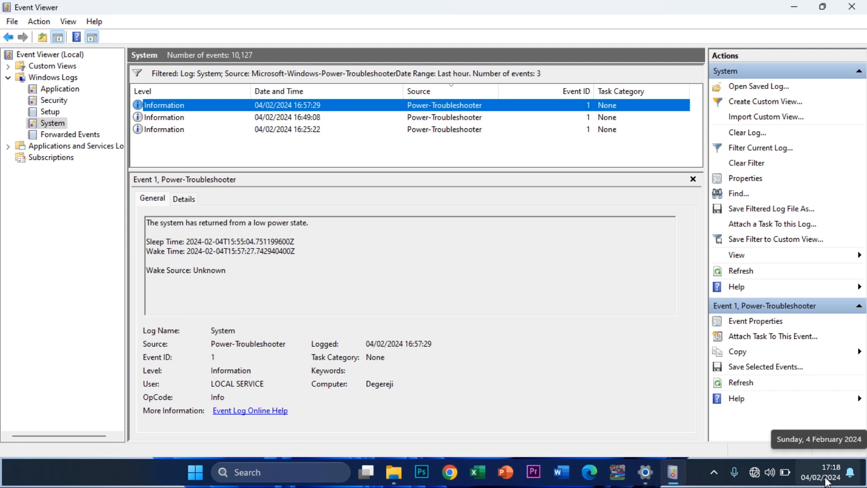
mouse_move(318, 172)
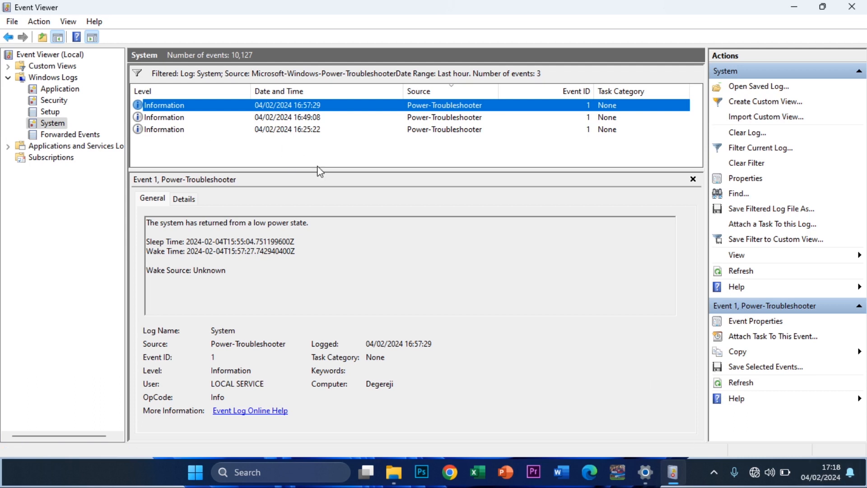
mouse_move(232, 248)
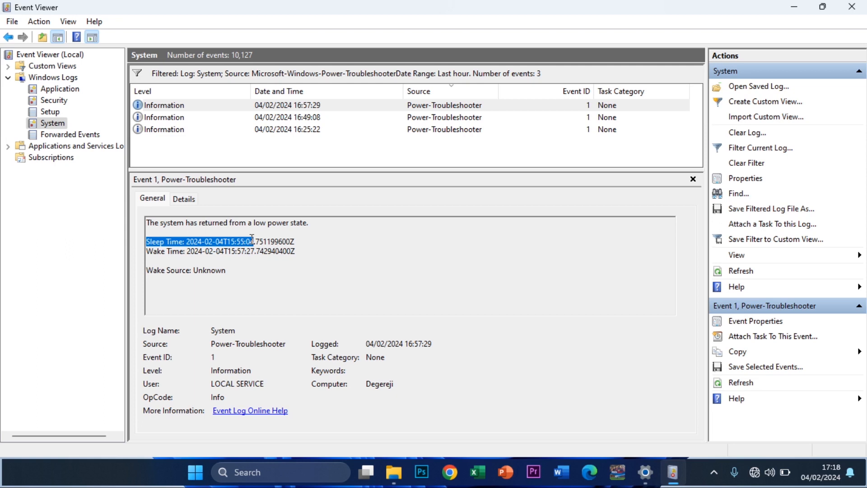
mouse_move(234, 250)
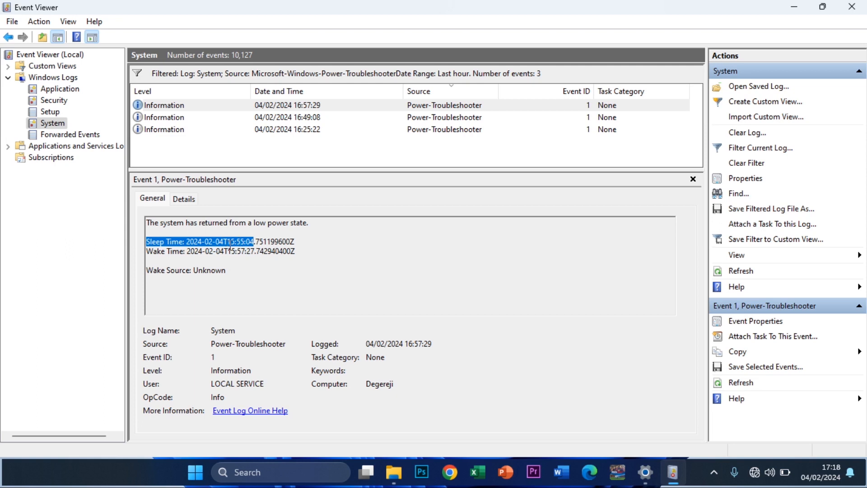
mouse_move(195, 257)
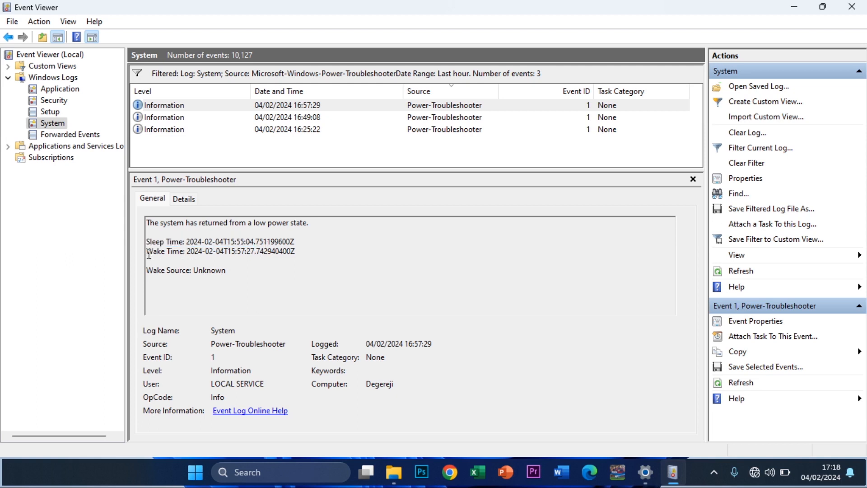
left_click_drag(146, 251, 254, 251)
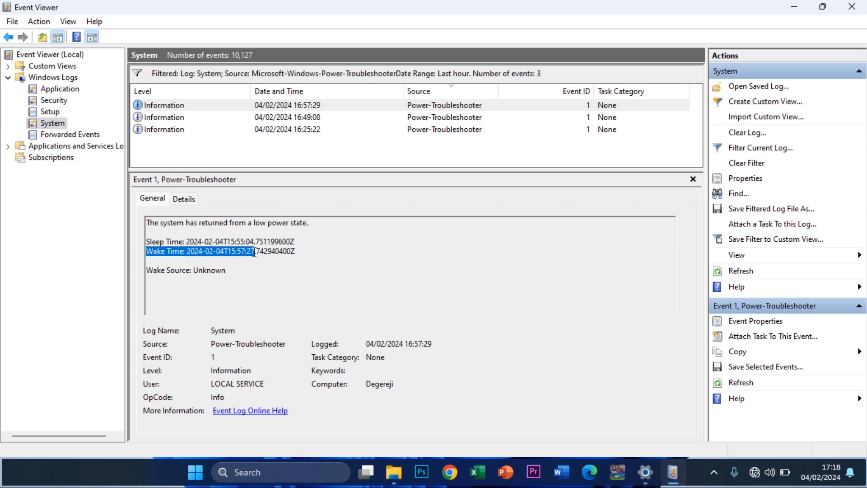
mouse_move(554, 222)
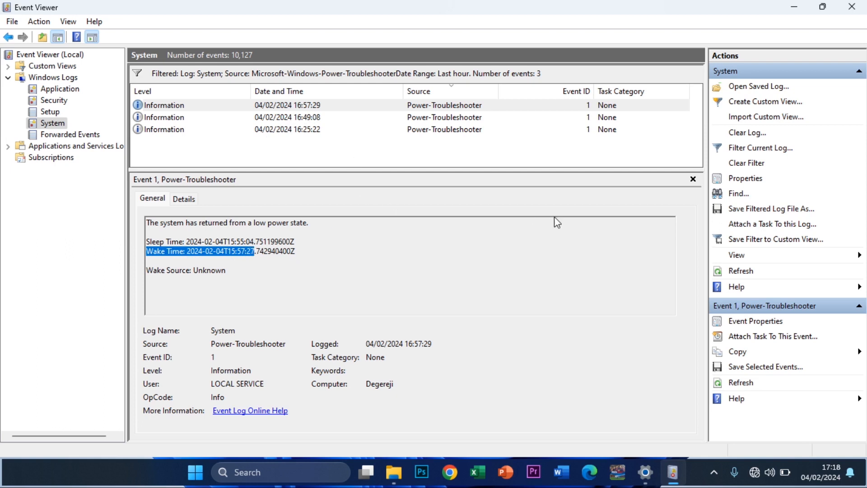
mouse_move(597, 209)
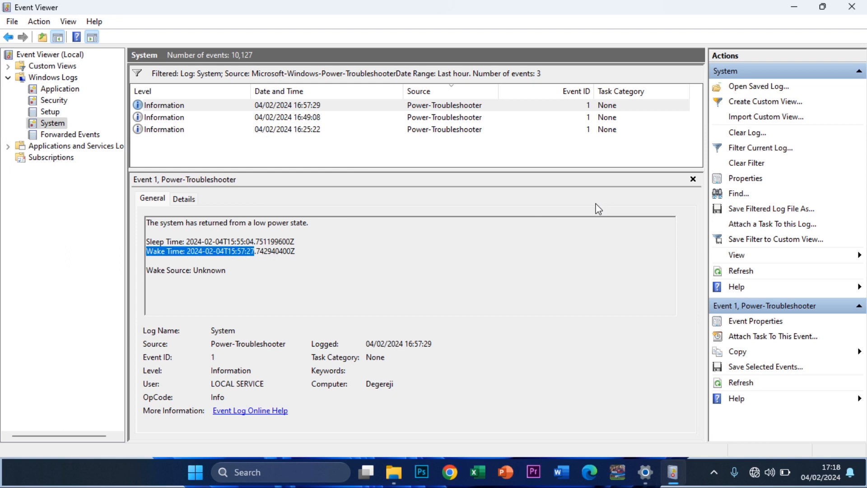
mouse_move(269, 261)
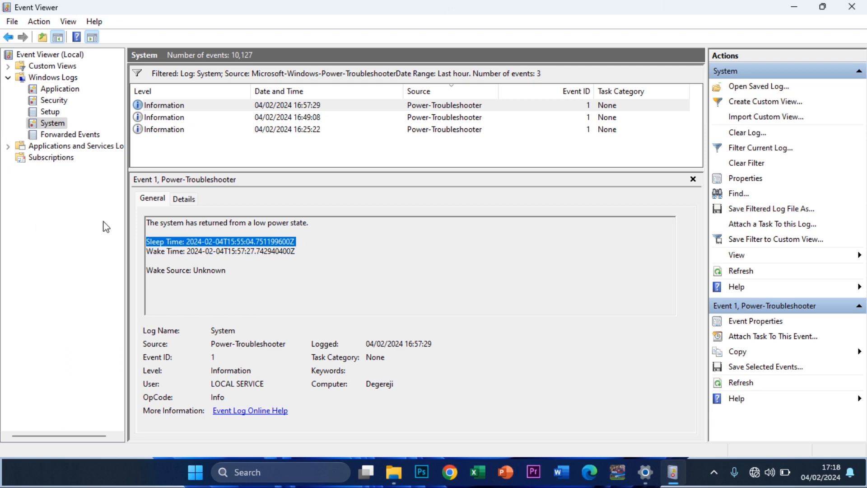
mouse_move(148, 254)
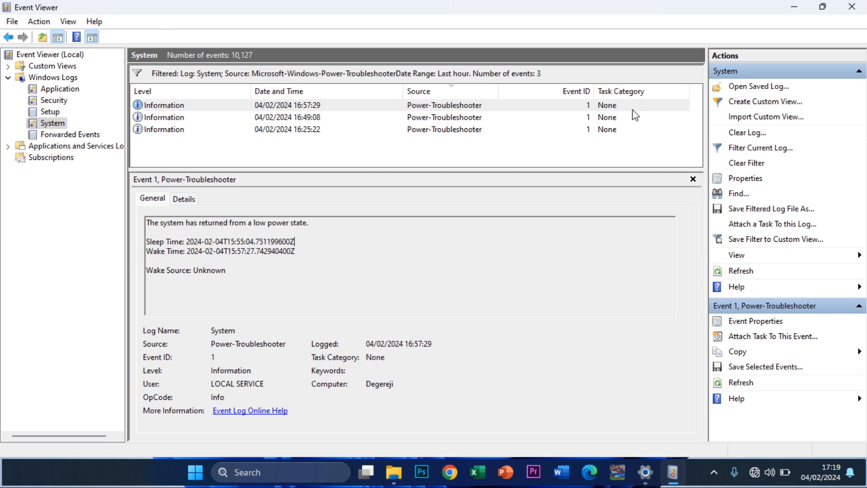
mouse_move(276, 105)
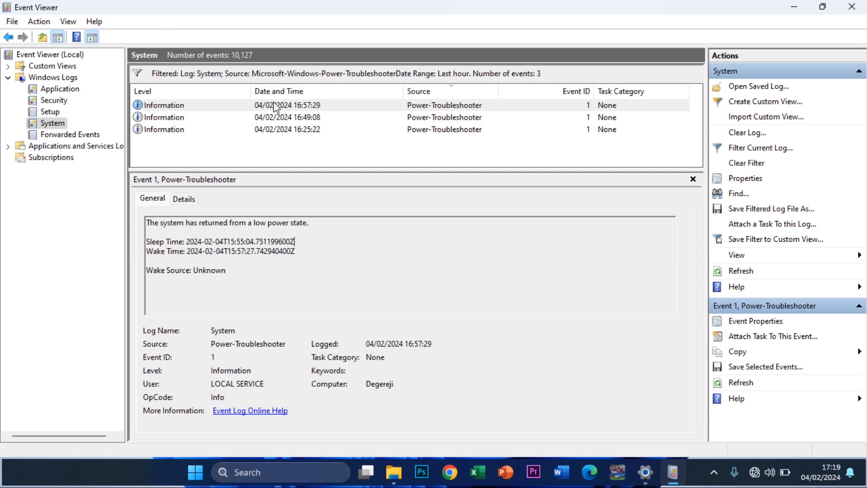
mouse_move(499, 357)
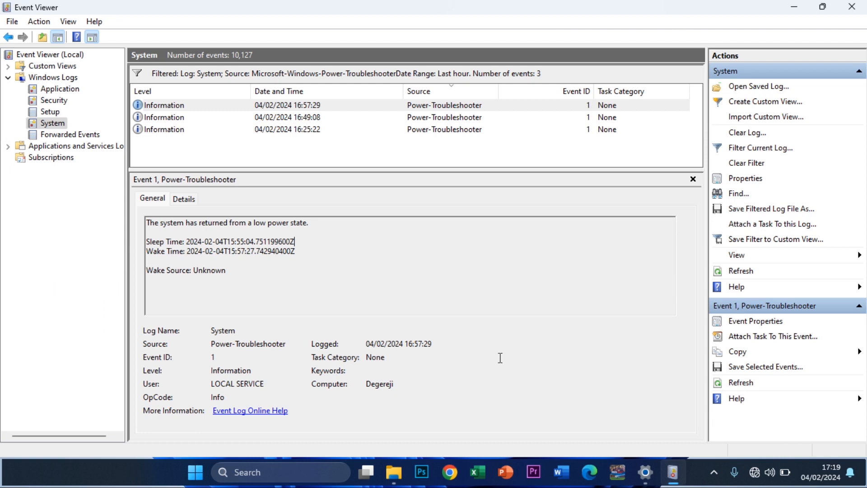
mouse_move(164, 117)
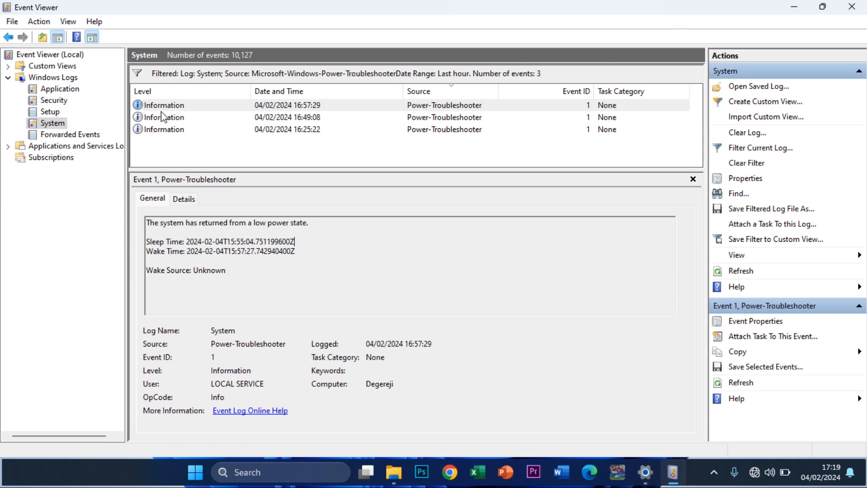
mouse_move(626, 118)
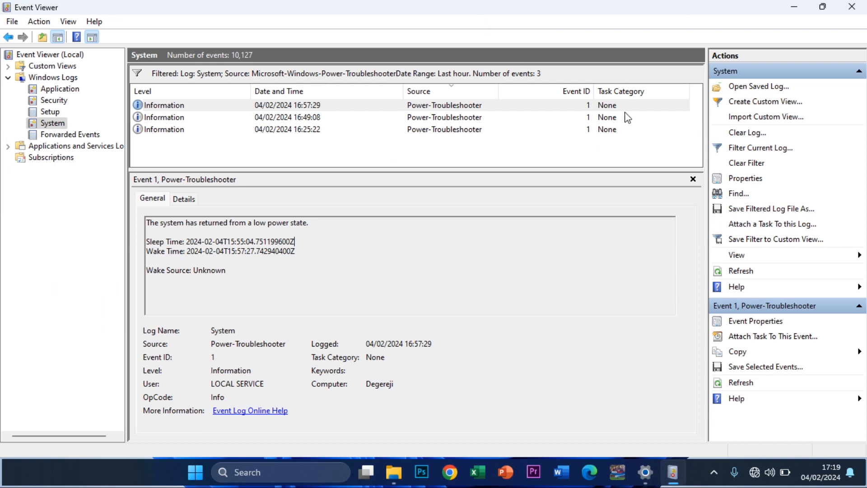
mouse_move(586, 116)
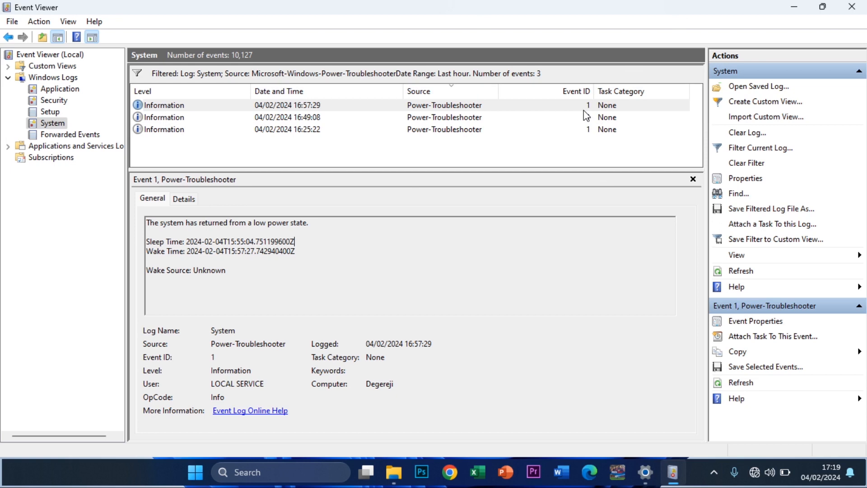
mouse_move(616, 308)
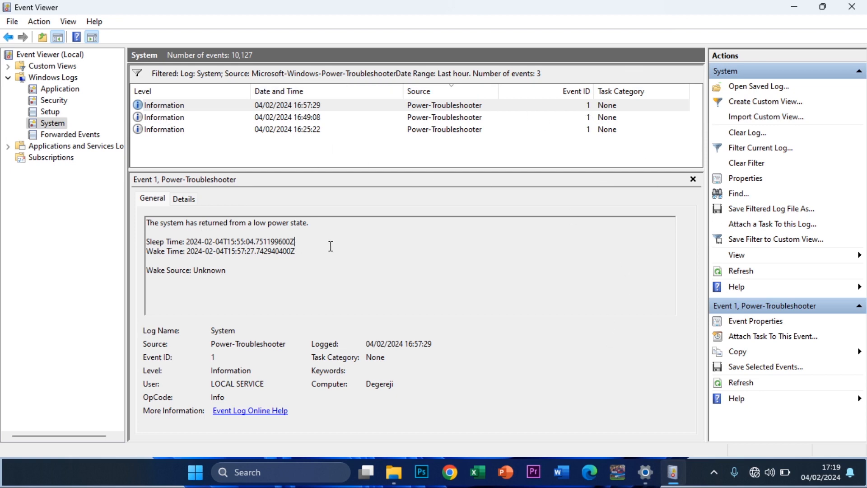
mouse_move(179, 259)
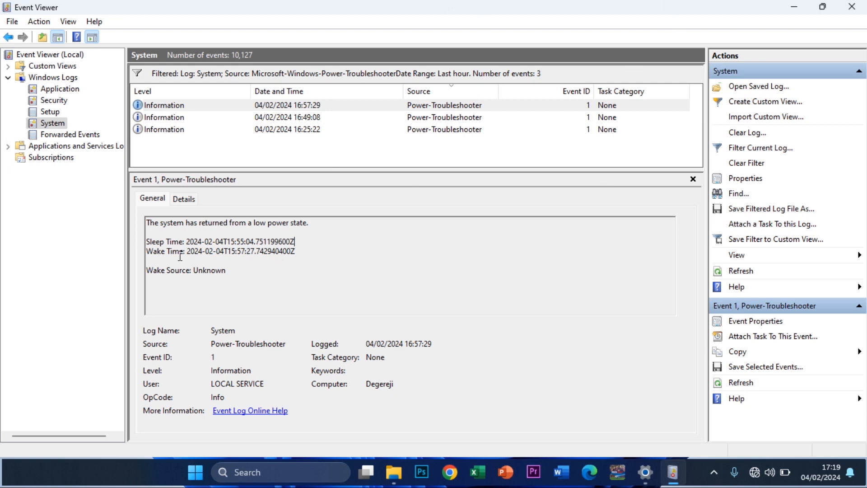
mouse_move(367, 247)
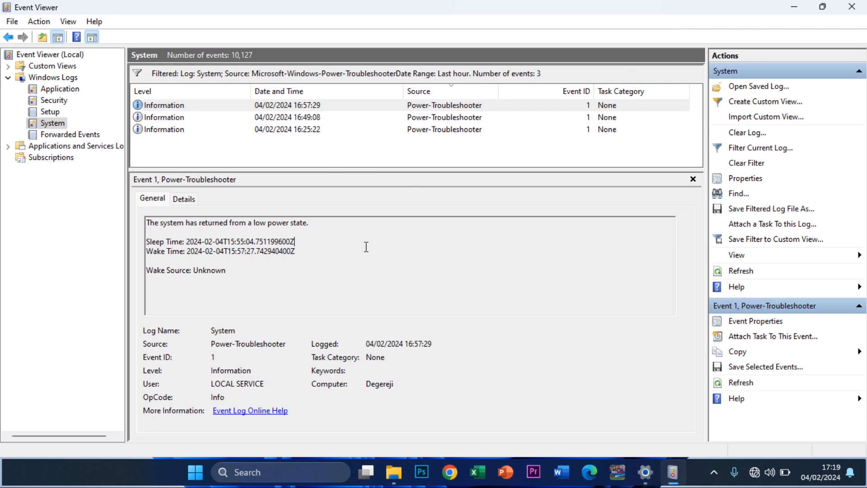
mouse_move(330, 144)
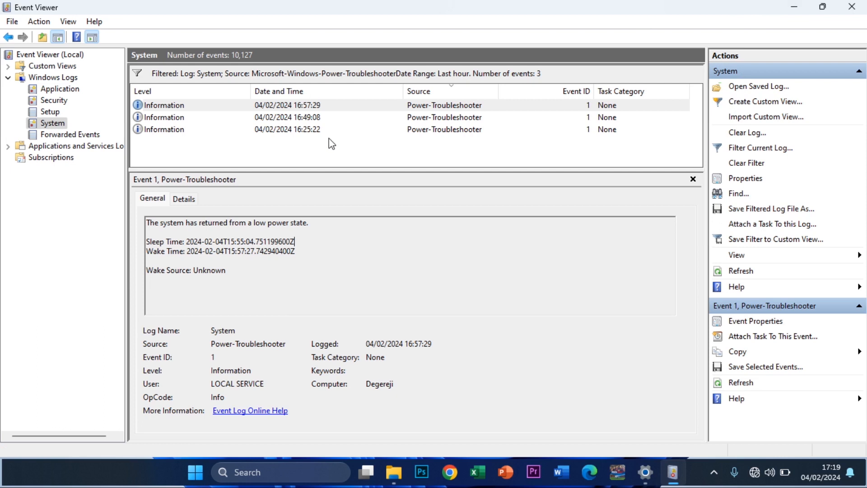
mouse_move(820, 14)
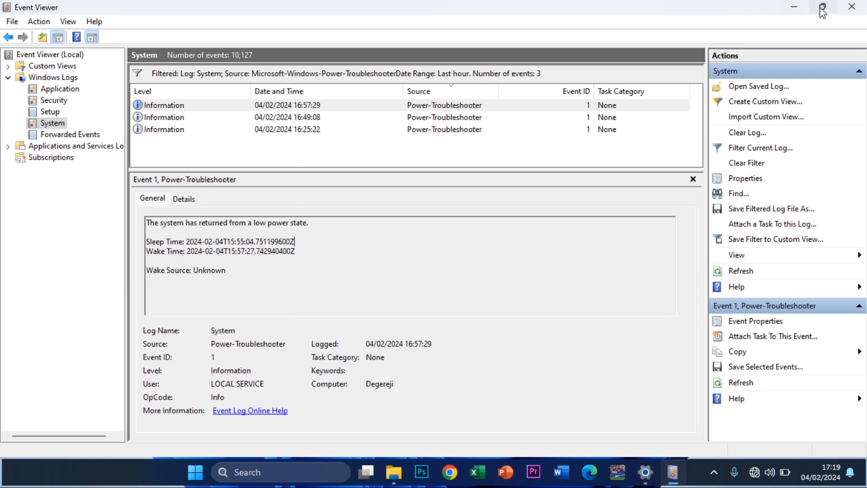
mouse_move(795, 13)
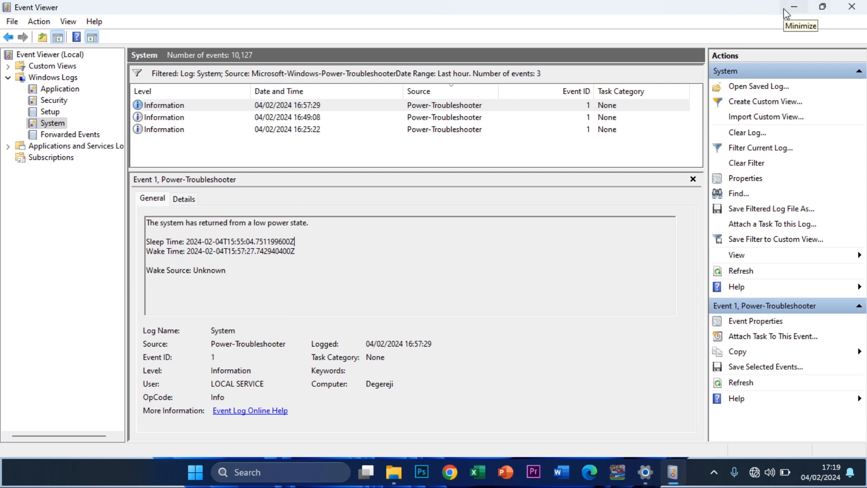
mouse_move(787, 12)
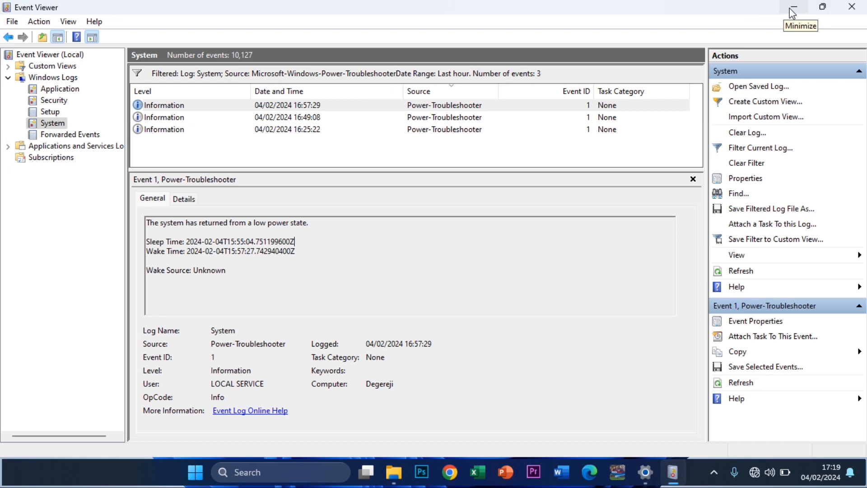
- Minimise Event Viewer so the desktop and its widgets are visible again
left_click(793, 8)
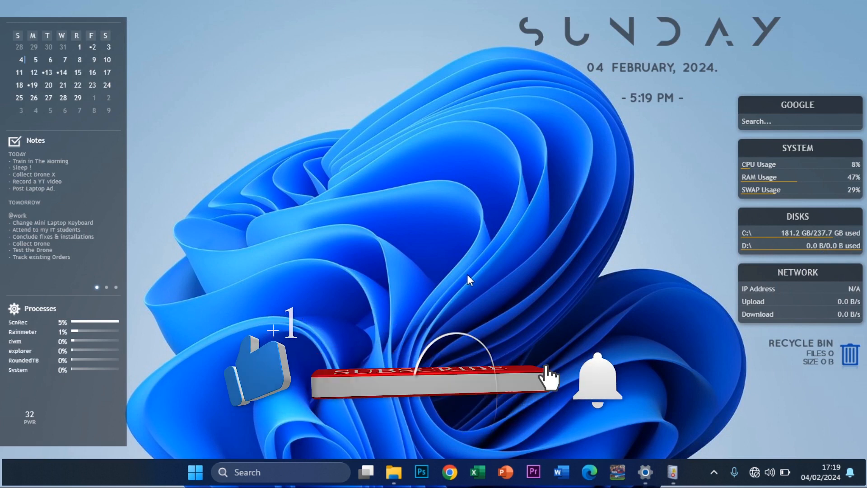
left_click(422, 381)
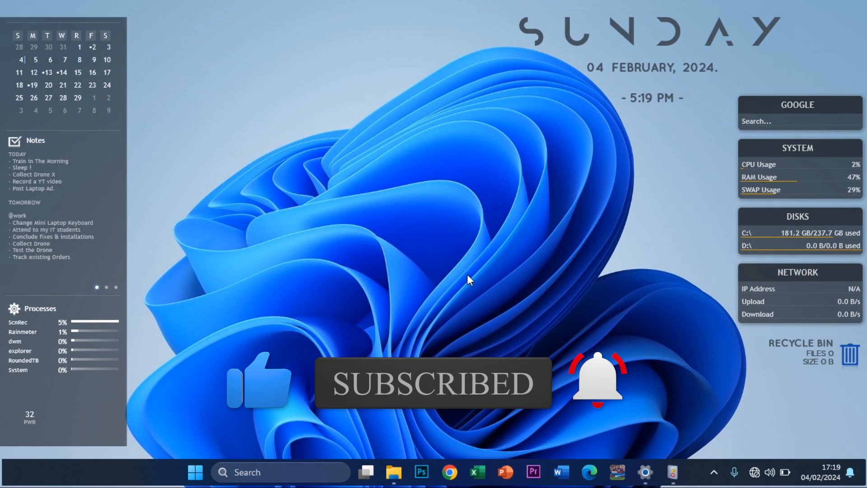